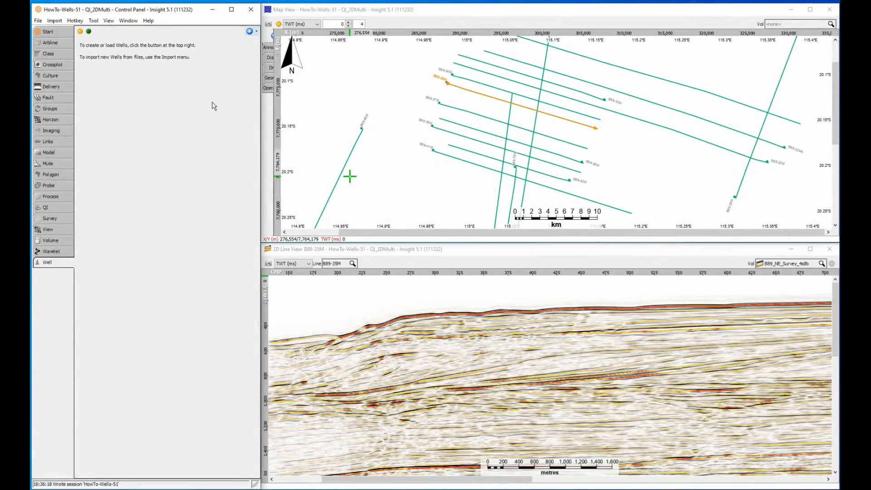
{"action": "mouse_move", "coordinate": [223, 72]}
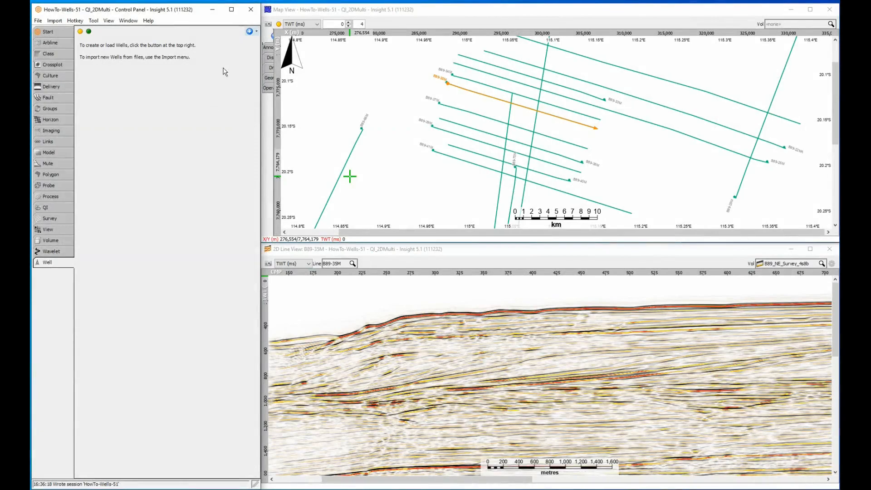
Reveal the Well panel's add dropdown offering new or existing wells
{"action": "left_click", "coordinate": [248, 30]}
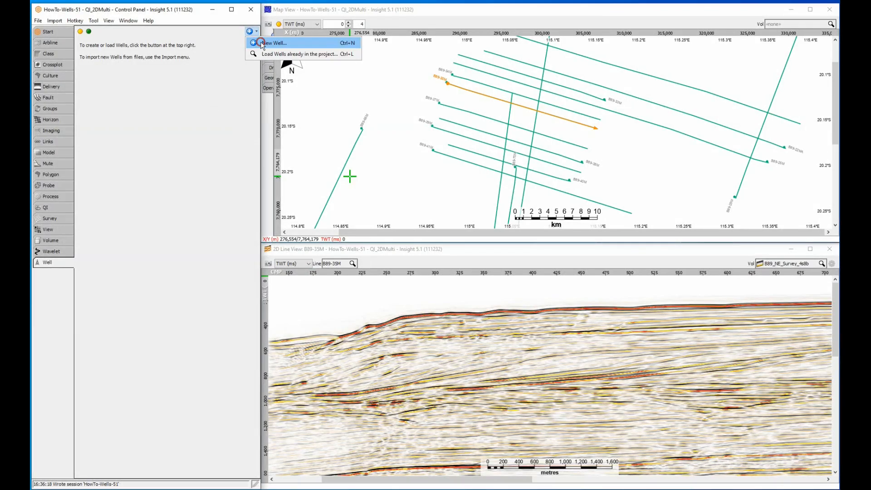
Start a new well named Well 1, status plugged oil and gas, UWI 5111000
{"action": "left_click", "coordinate": [268, 43]}
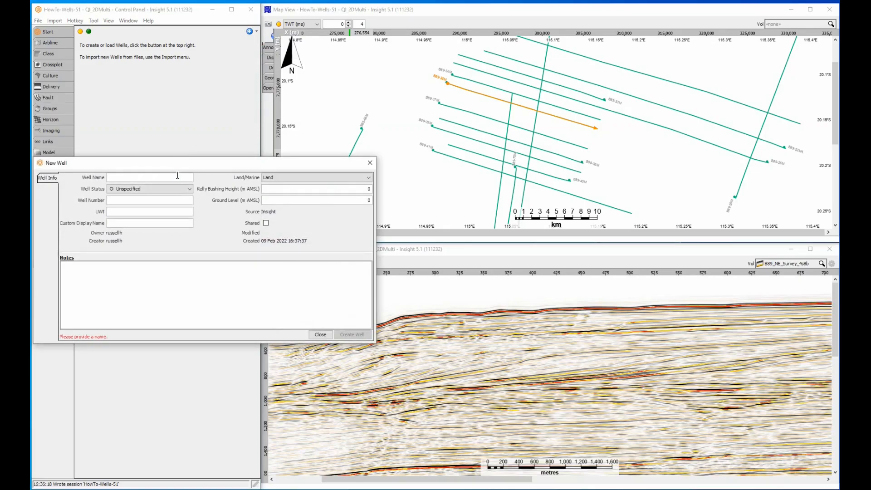
{"action": "type", "text": "Well 1"}
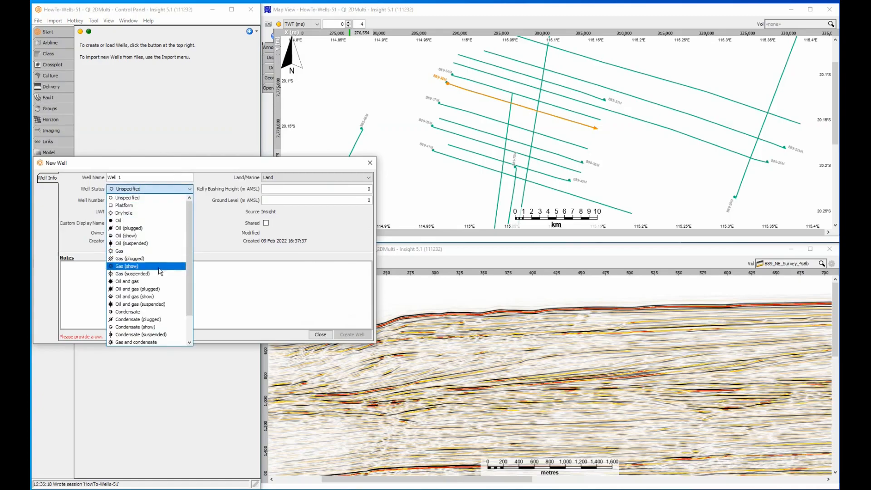
{"action": "left_click", "coordinate": [136, 289]}
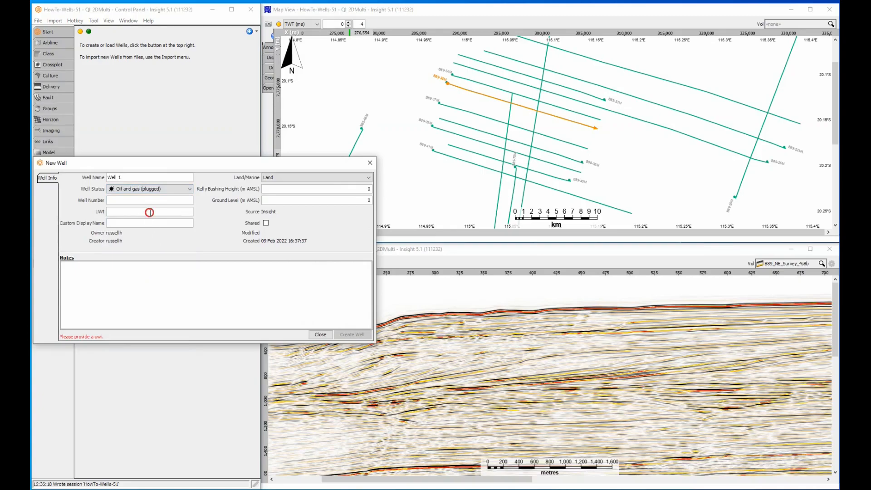
{"action": "type", "text": "51110001"}
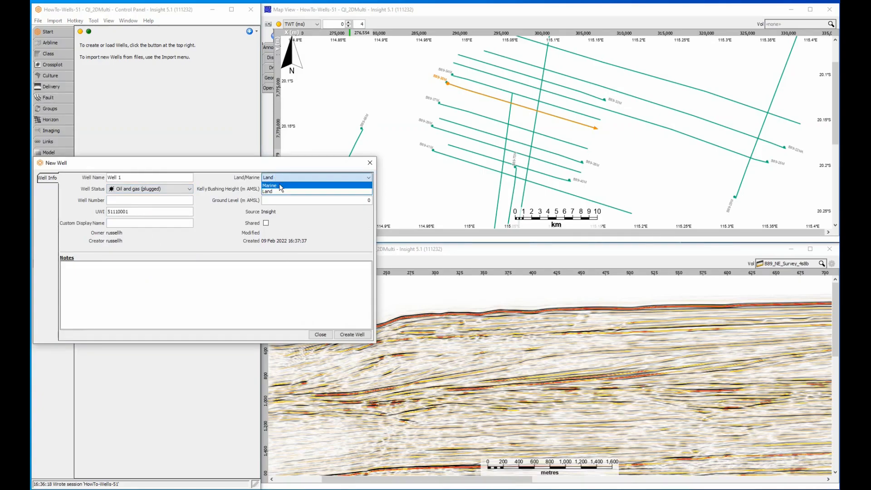
Mark it Marine with water depth 220 and create the well
{"action": "left_click", "coordinate": [283, 185]}
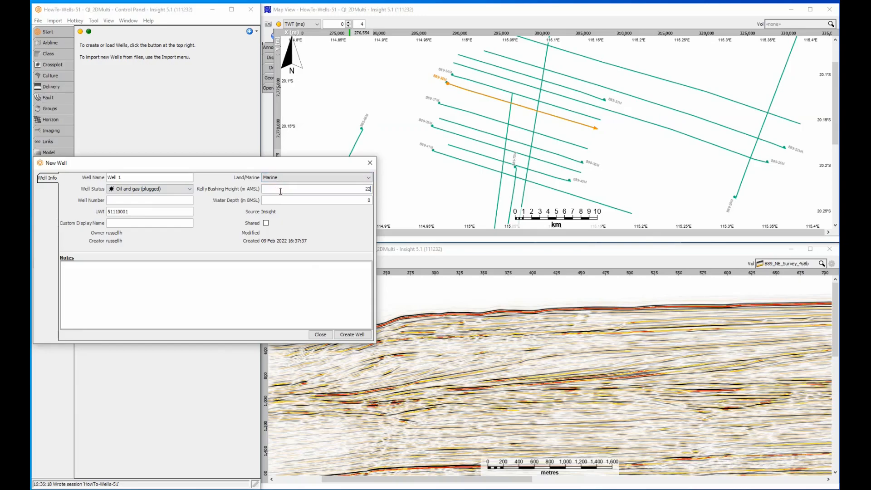
{"action": "left_click", "coordinate": [316, 200]}
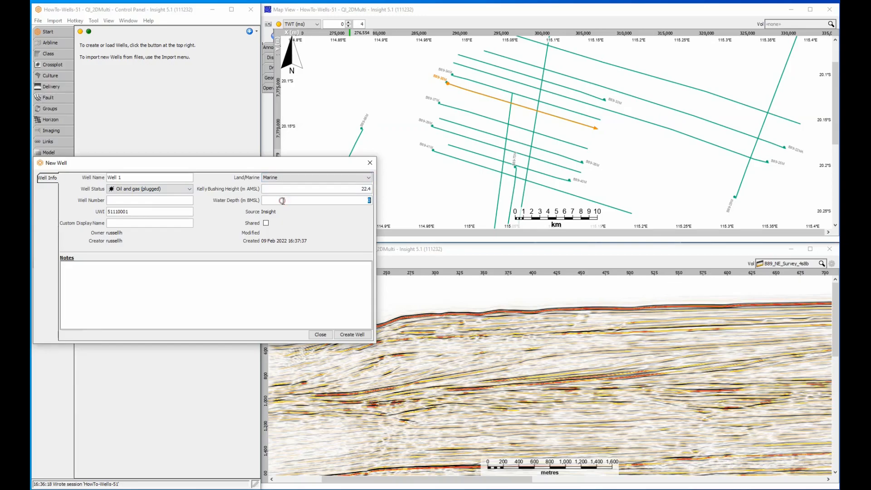
{"action": "type", "text": "220"}
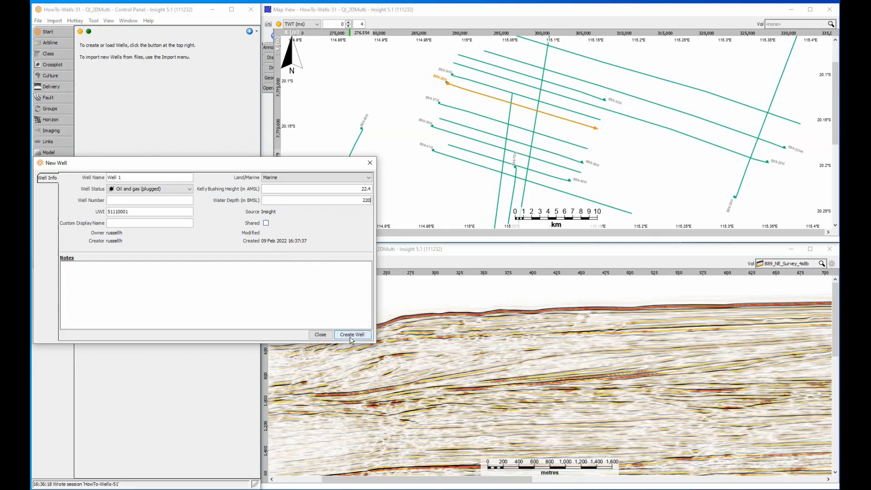
{"action": "left_click", "coordinate": [352, 334]}
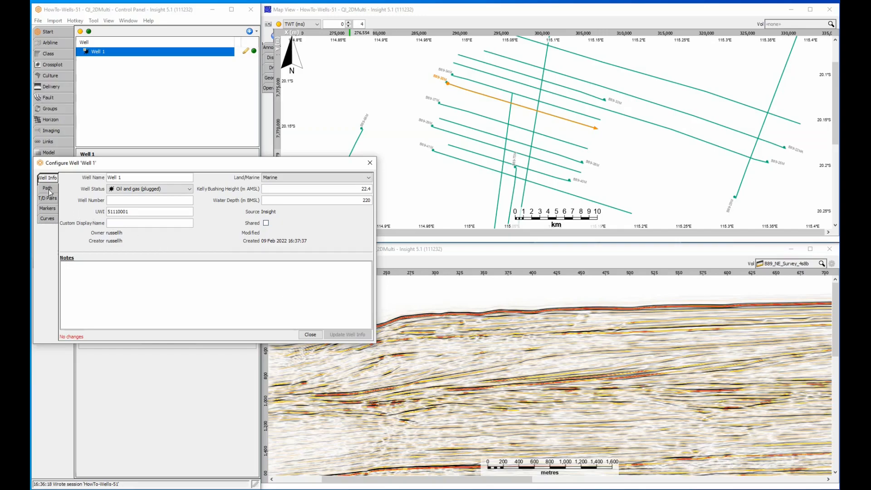
Add a straight path Vertical at surface X 2933… / Y 7774411 down to 1200 m MDKB
{"action": "left_click", "coordinate": [47, 188]}
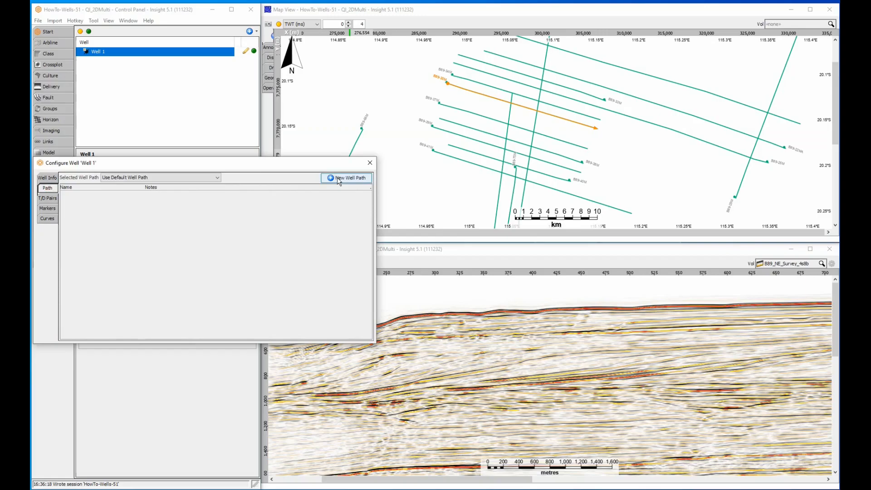
{"action": "left_click", "coordinate": [347, 177]}
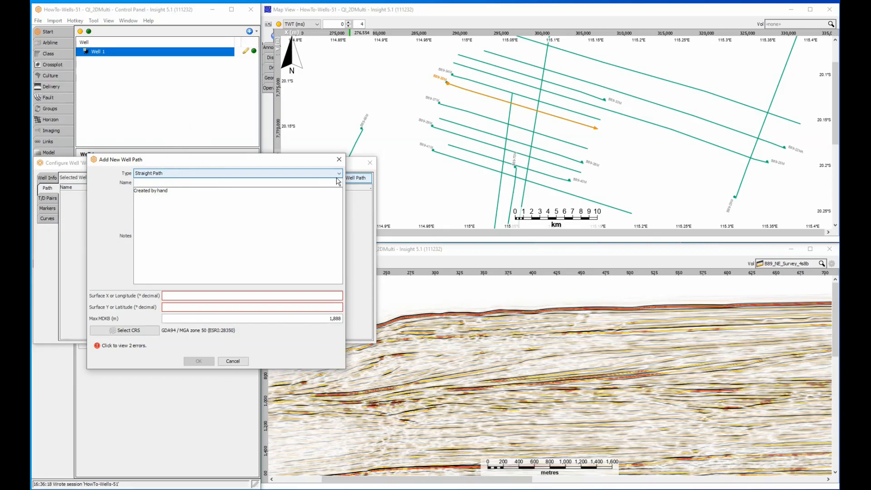
{"action": "type", "text": "We"}
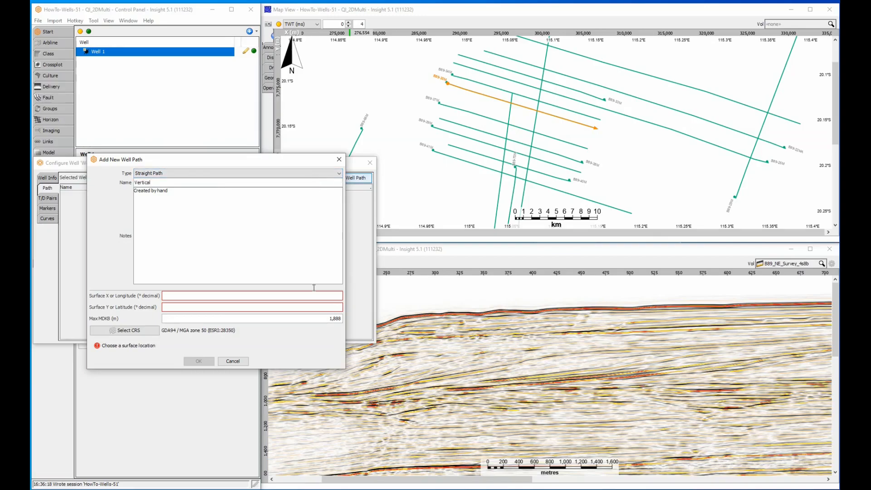
{"action": "type", "text": "2933"}
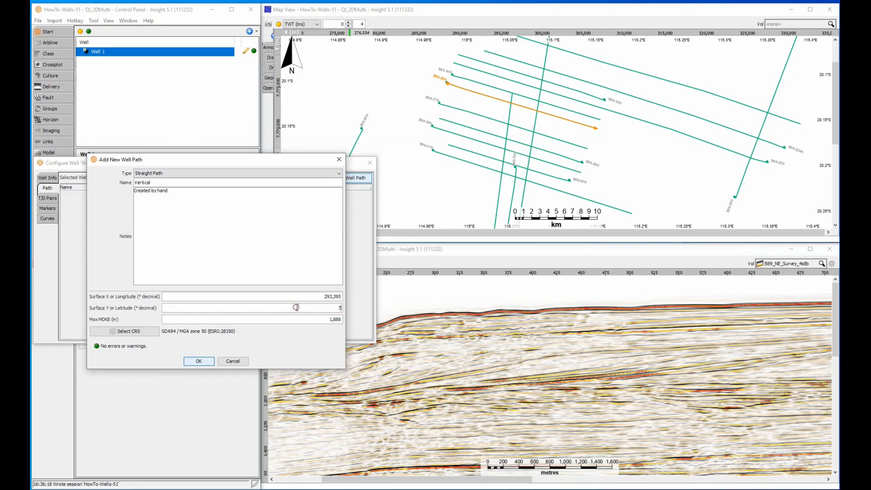
{"action": "type", "text": "7774411"}
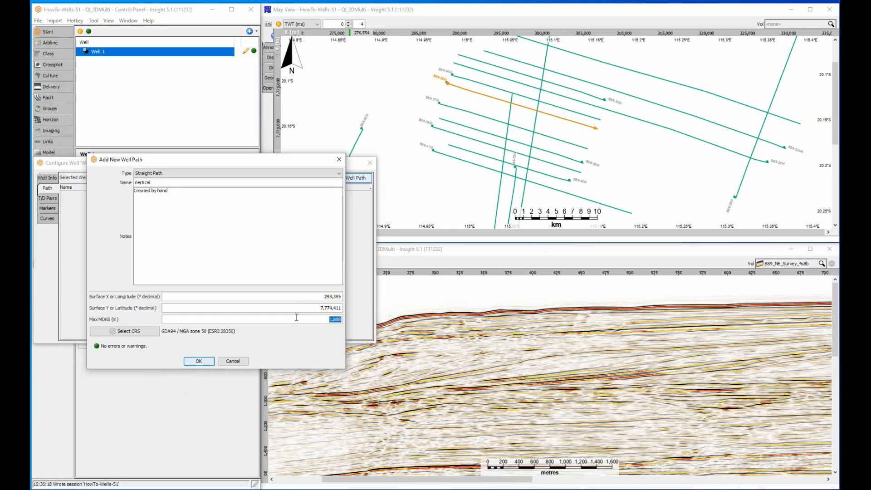
{"action": "type", "text": "1200"}
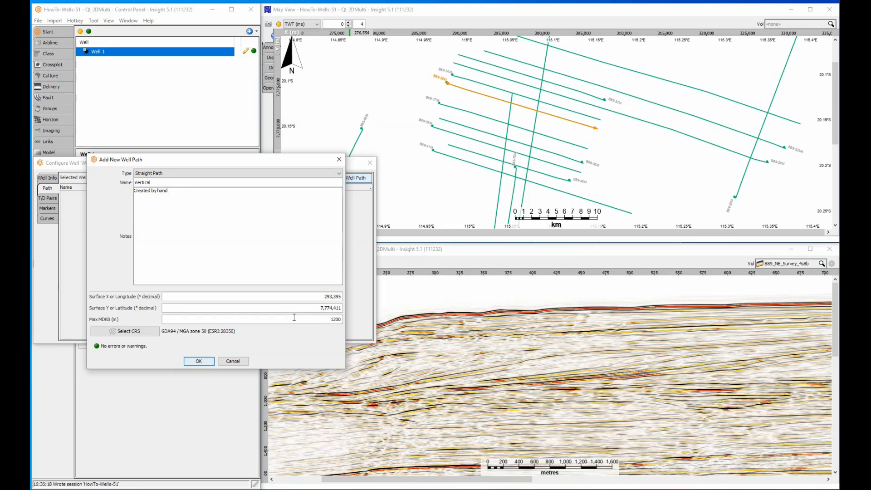
{"action": "left_click", "coordinate": [198, 361]}
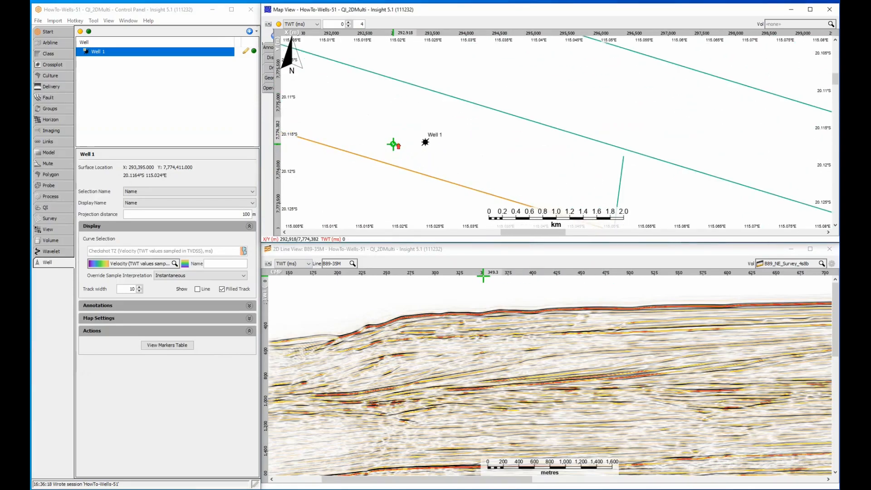
Measure the map gap to the seismic line, then set projection distance to 500 m
{"action": "right_click", "coordinate": [393, 145]}
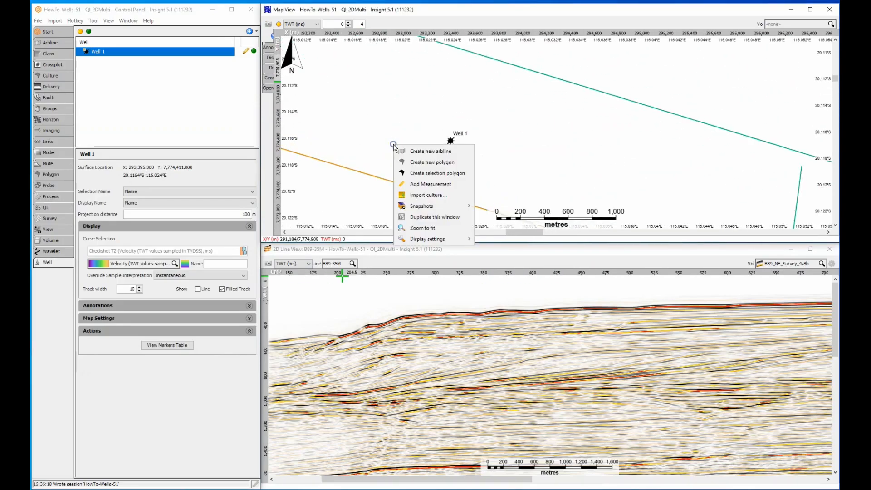
{"action": "left_click", "coordinate": [430, 184]}
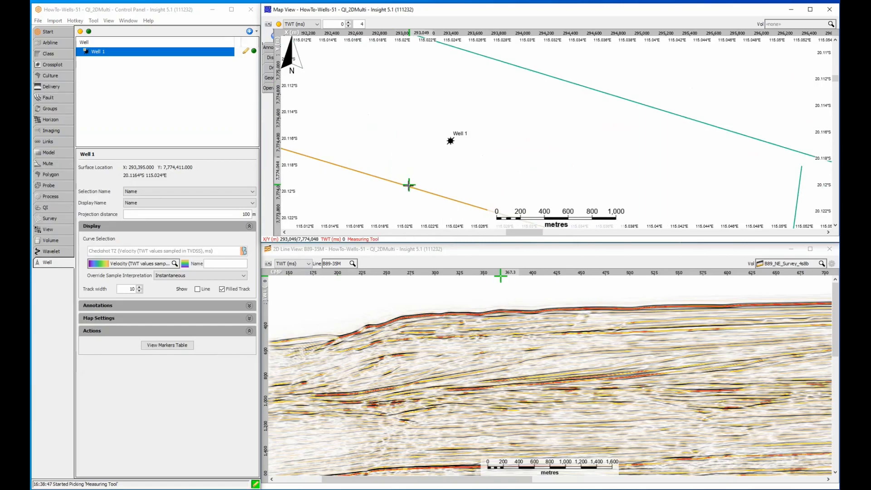
{"action": "left_click_drag", "start_coordinate": [408, 185], "coordinate": [425, 134]}
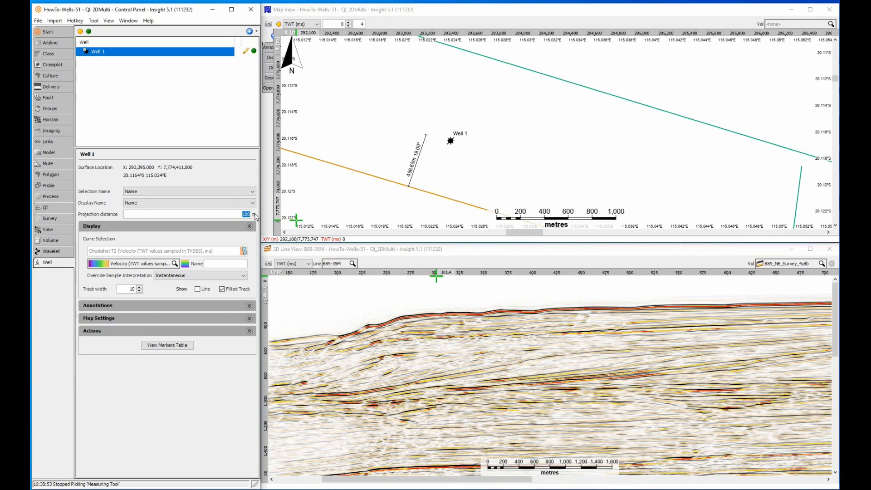
{"action": "type", "text": "500"}
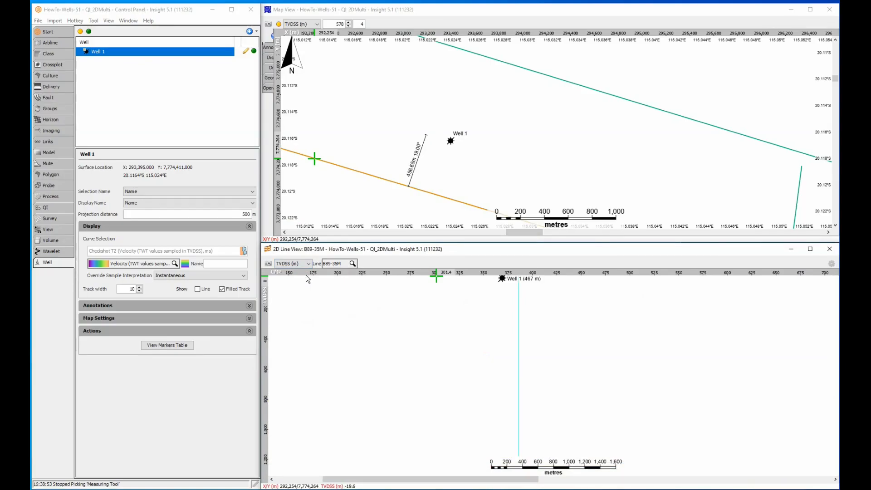
Under Annotations, thicken the path to black width 4 and show the 467 m distance
{"action": "left_click", "coordinate": [97, 305]}
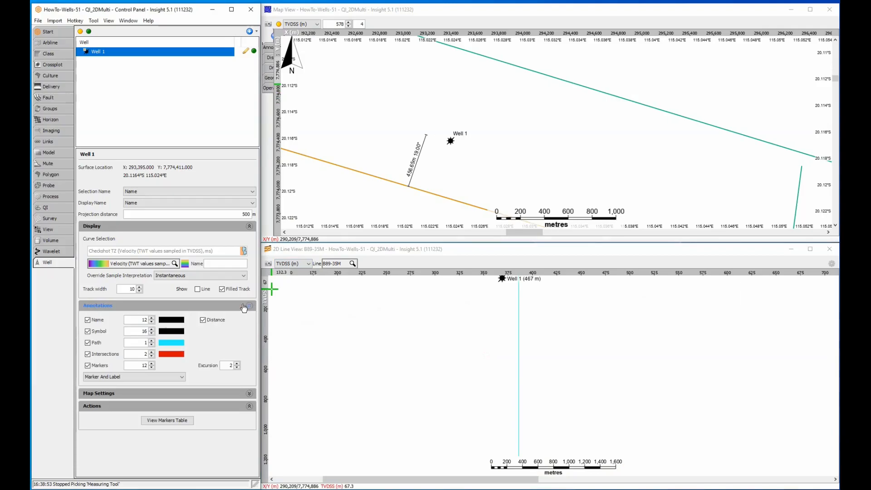
{"action": "left_click", "coordinate": [171, 354]}
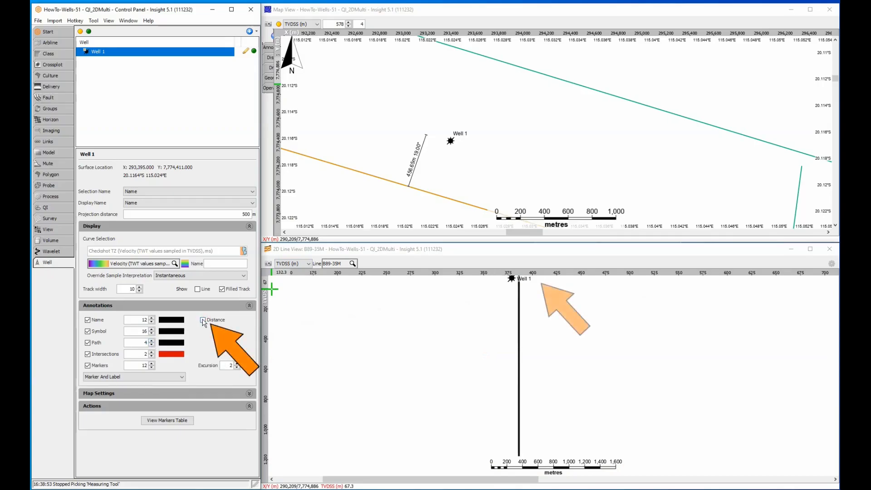
{"action": "left_click", "coordinate": [203, 320]}
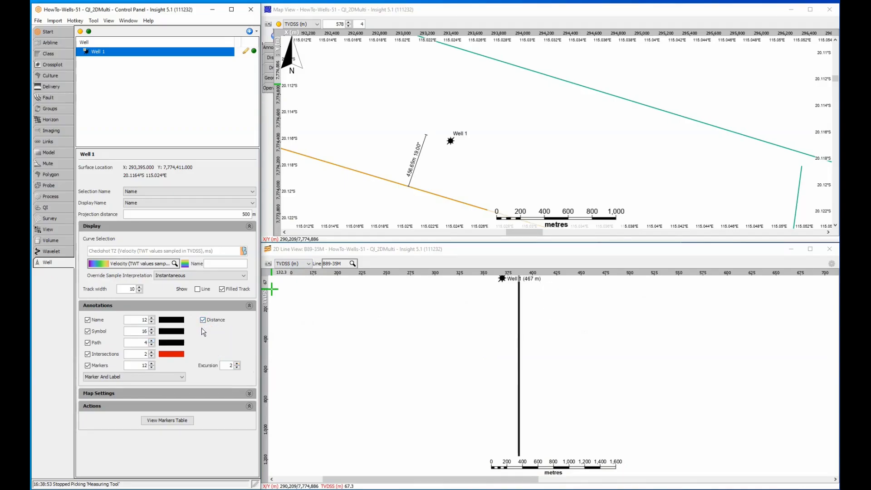
{"action": "left_click", "coordinate": [303, 263]}
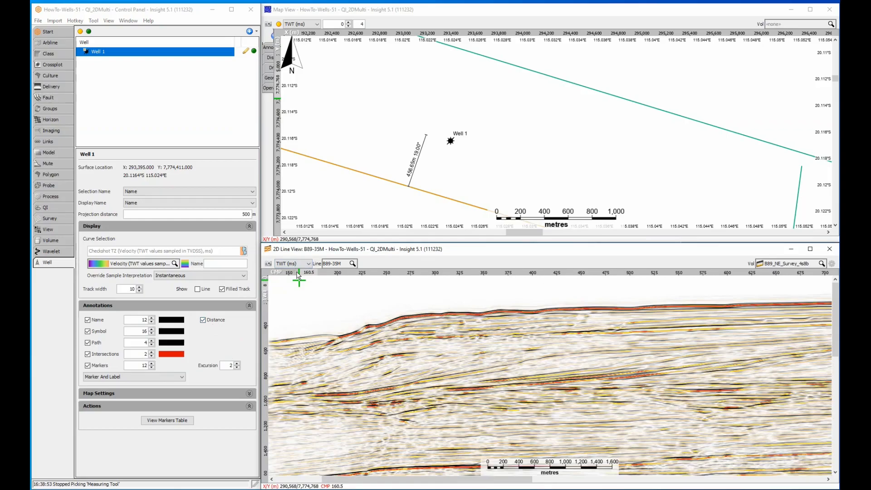
{"action": "mouse_move", "coordinate": [295, 279]}
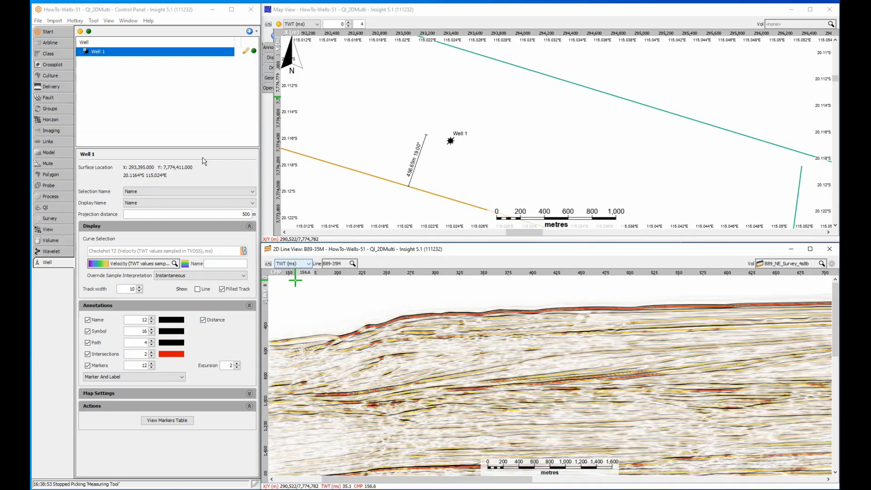
Launch Tool > Synthetics and choose Well 1 as the current well
{"action": "left_click", "coordinate": [92, 20]}
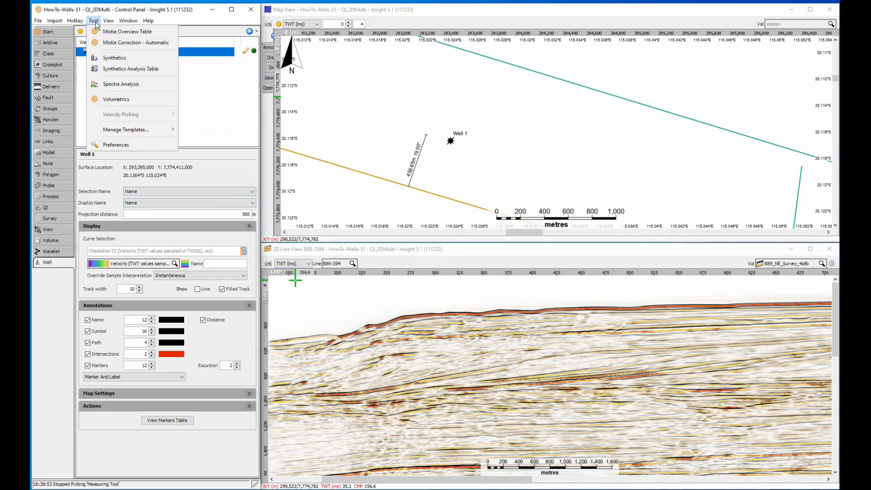
{"action": "left_click", "coordinate": [113, 57]}
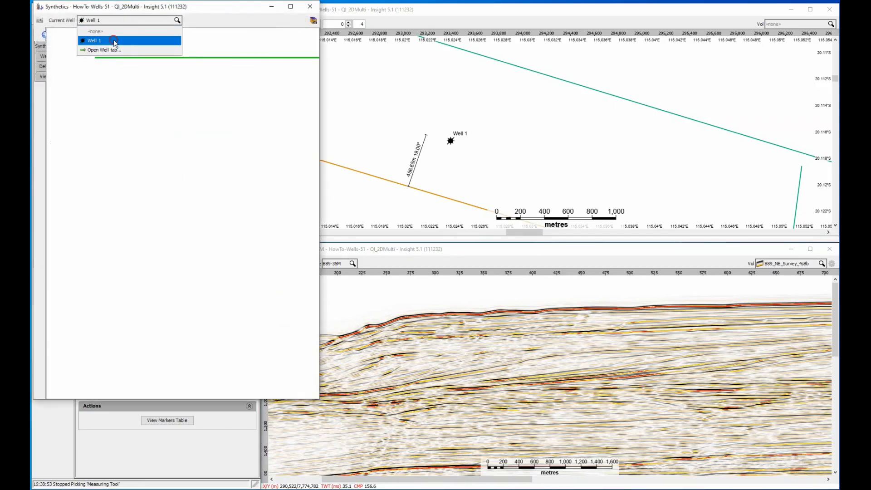
{"action": "left_click", "coordinate": [114, 40]}
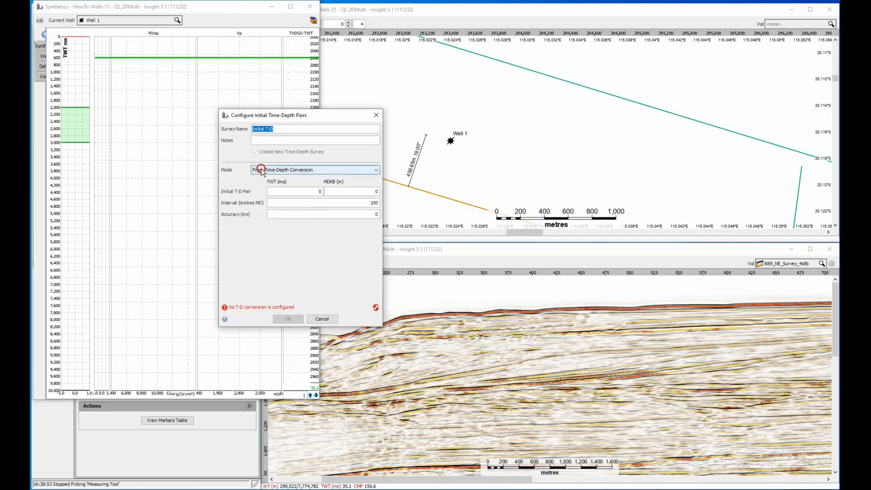
Enter manual pairs 0 ms / 22.4 m and 1,200 ms / 1222.4 m and confirm
{"action": "left_click", "coordinate": [314, 169]}
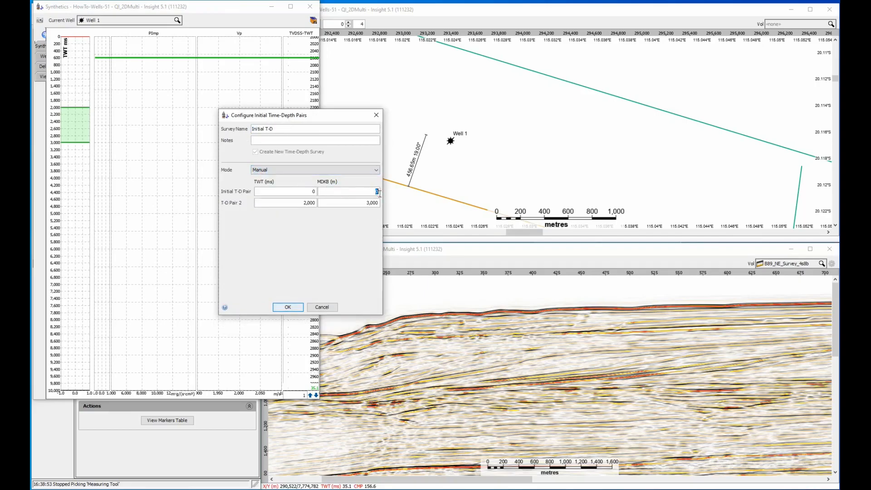
{"action": "type", "text": "22.4"}
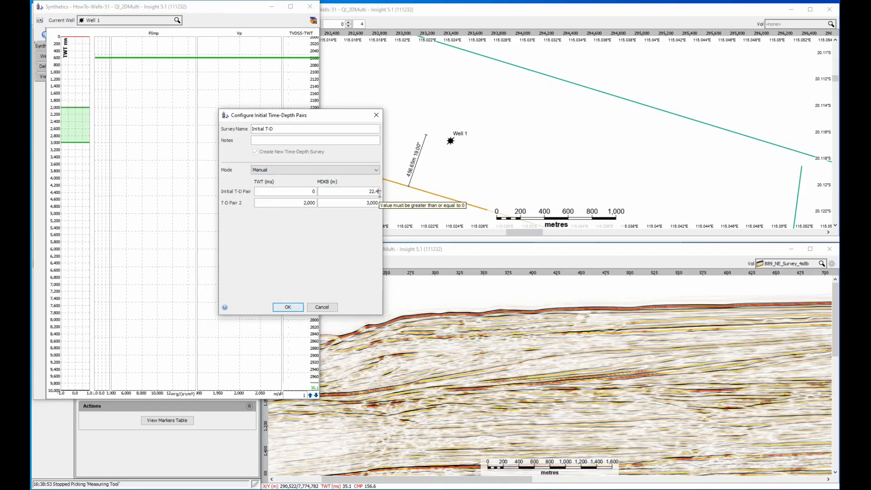
{"action": "left_click", "coordinate": [285, 203]}
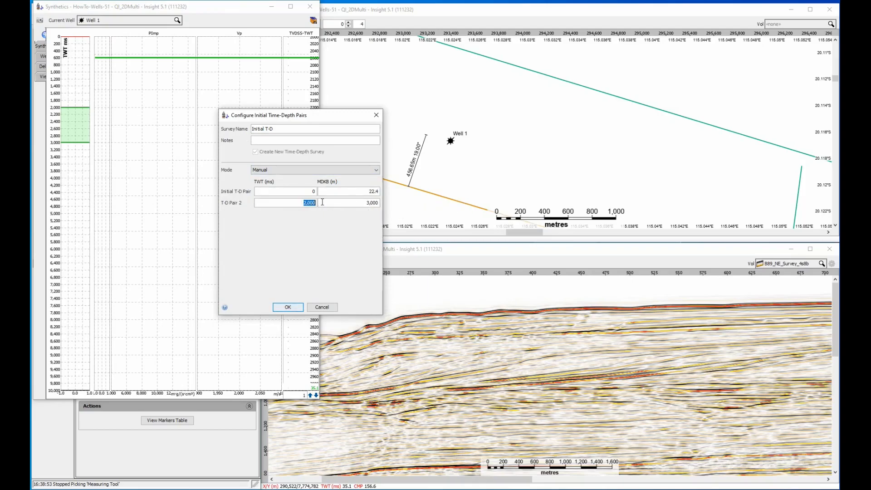
{"action": "type", "text": "1,200"}
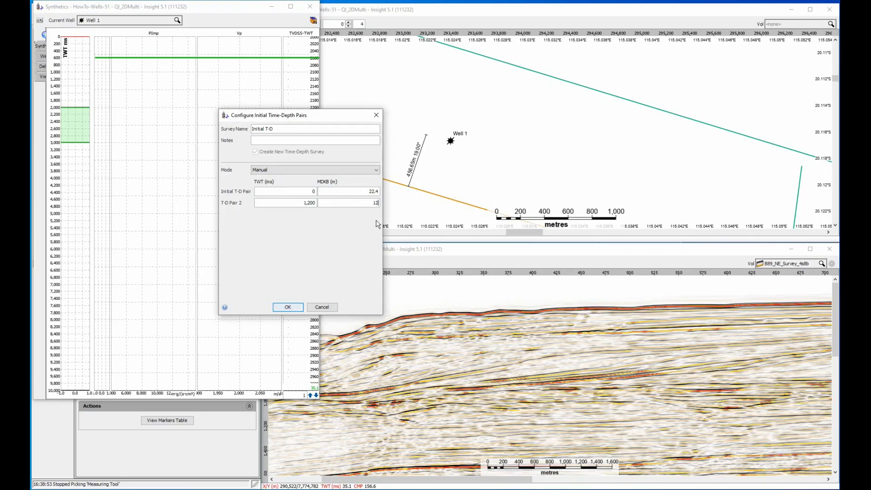
{"action": "type", "text": "1222.4"}
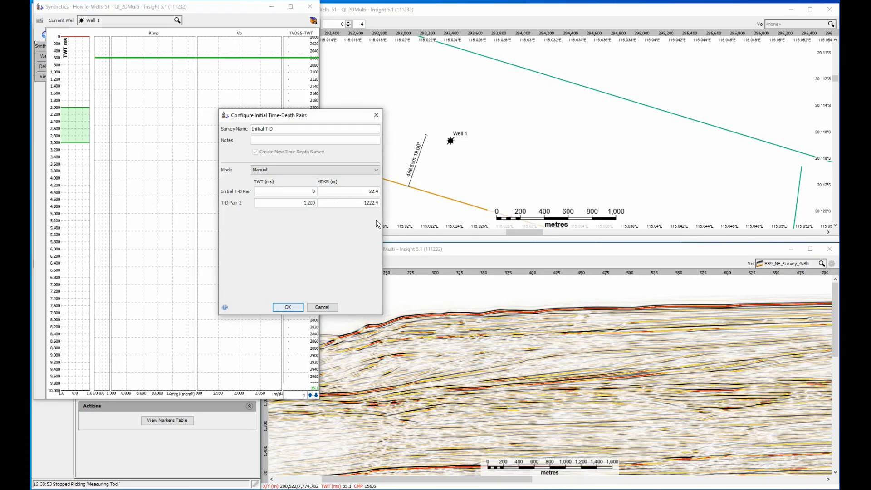
{"action": "left_click", "coordinate": [287, 307]}
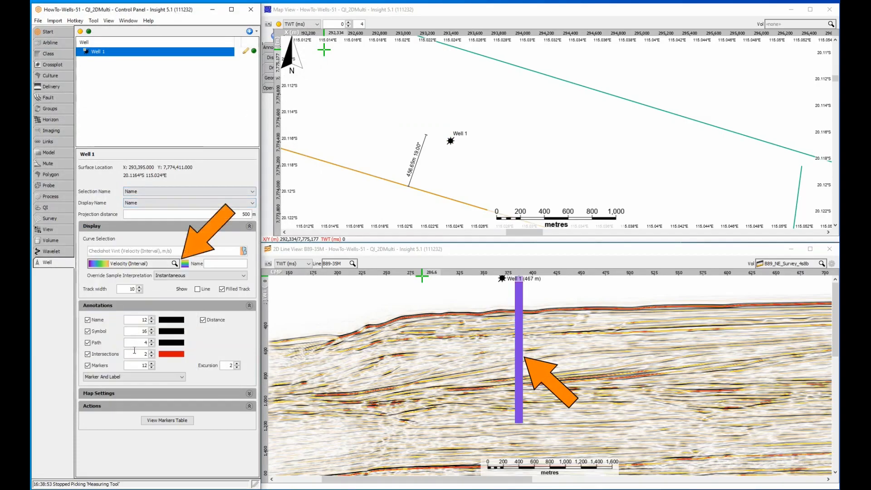
Colour the track by Velocity (TWT sampled in TVDSS) and untick Filled Track
{"action": "left_click", "coordinate": [174, 263]}
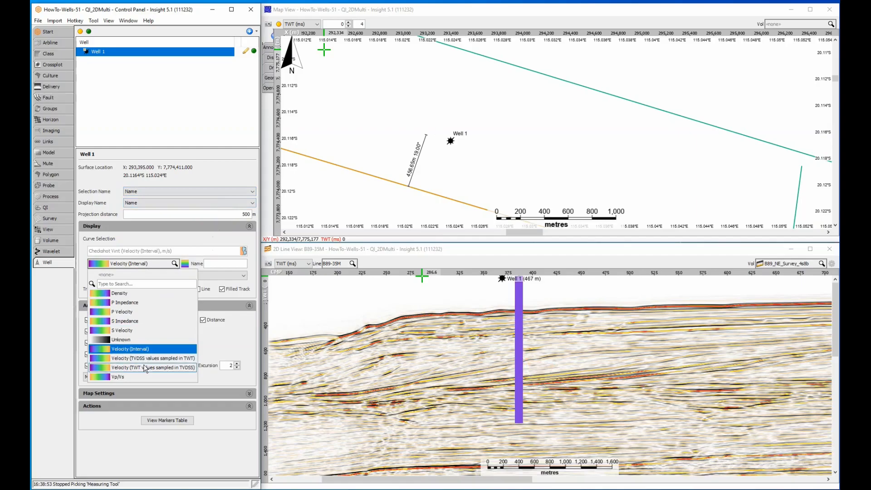
{"action": "left_click", "coordinate": [145, 367]}
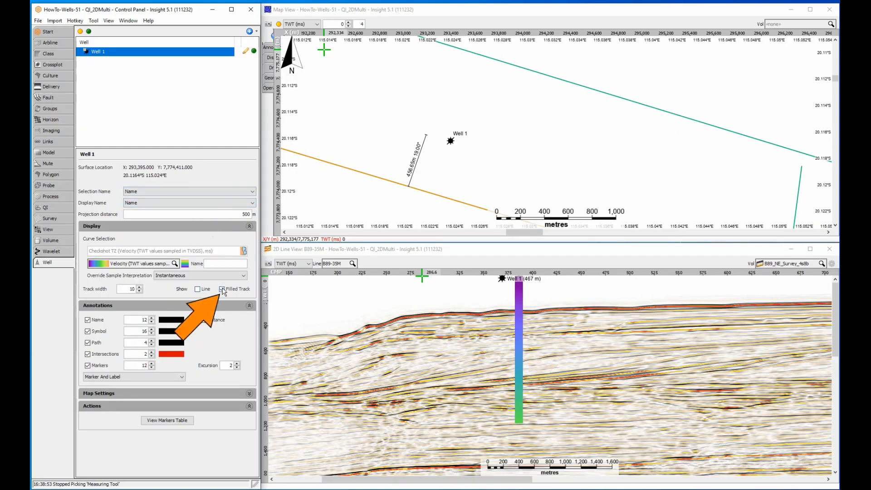
{"action": "left_click", "coordinate": [221, 289]}
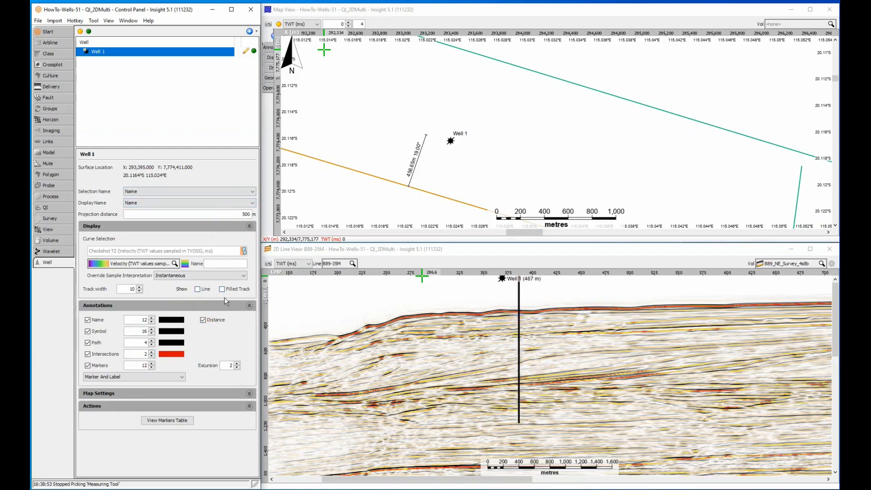